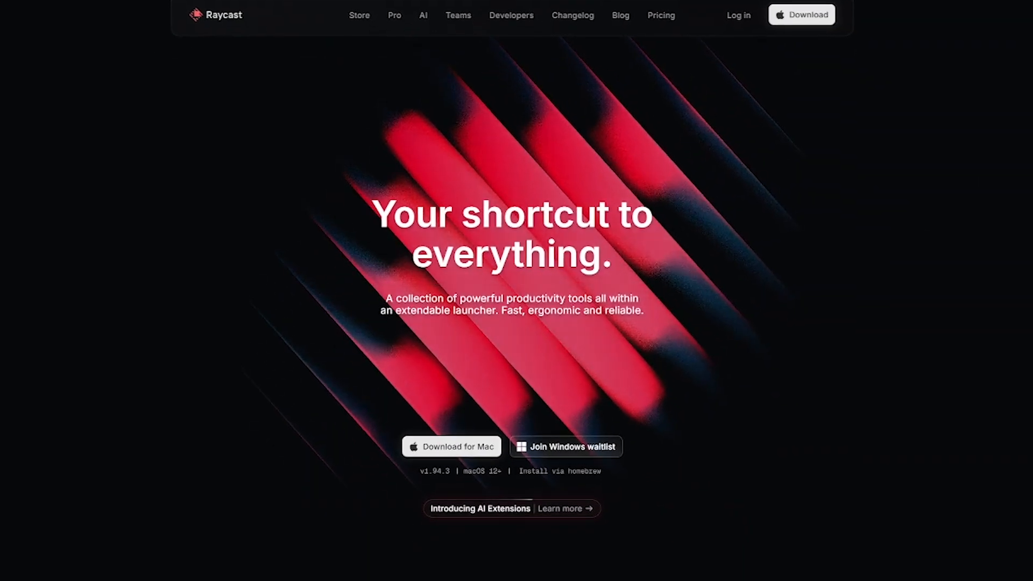
{"action": "scroll", "scroll_direction": "down", "scroll_amount": 3}
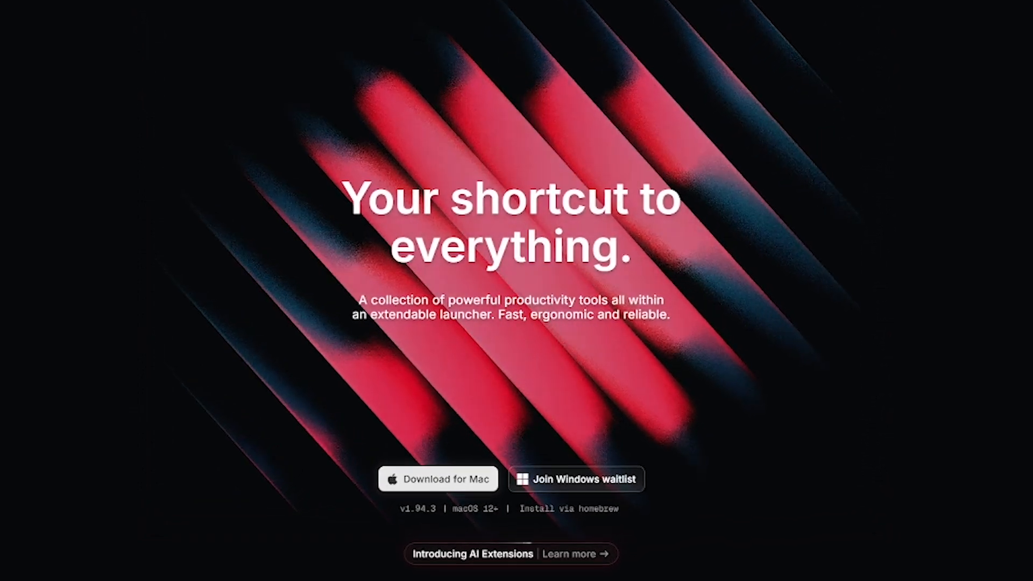
{"action": "scroll", "scroll_direction": "down", "scroll_amount": 3}
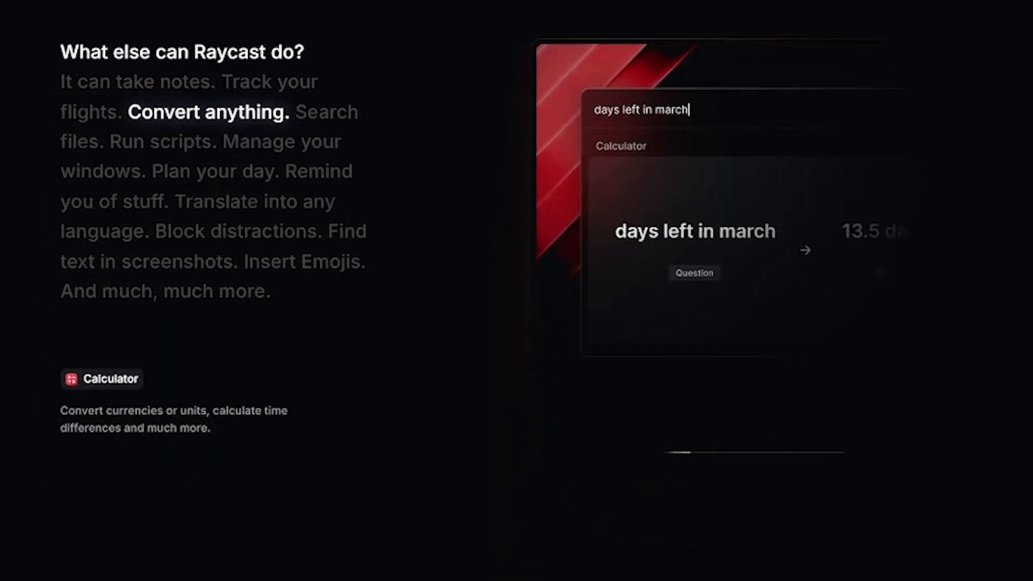
{"action": "scroll", "scroll_direction": "down", "scroll_amount": 3}
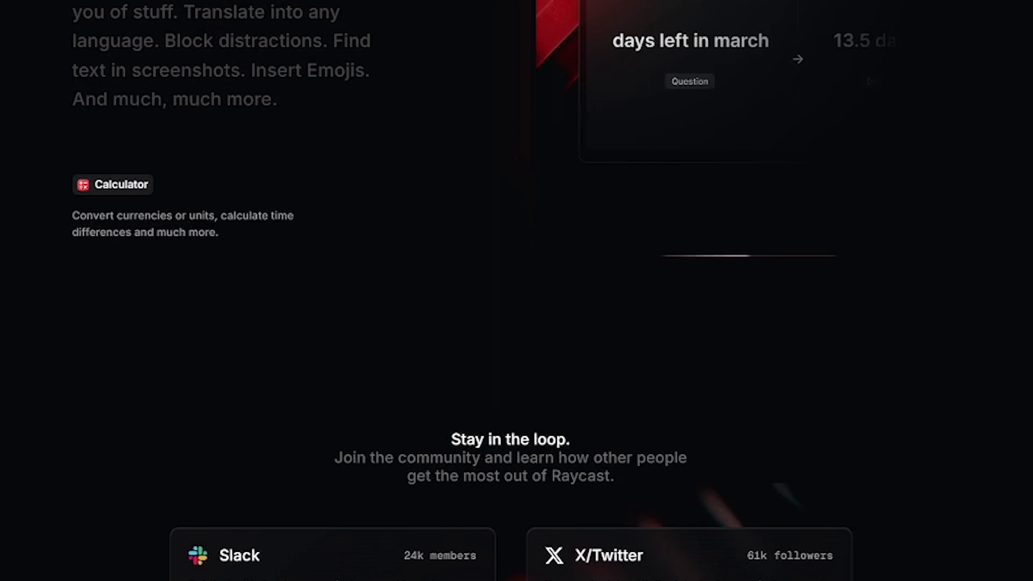
{"action": "scroll", "scroll_direction": "down", "scroll_amount": 3}
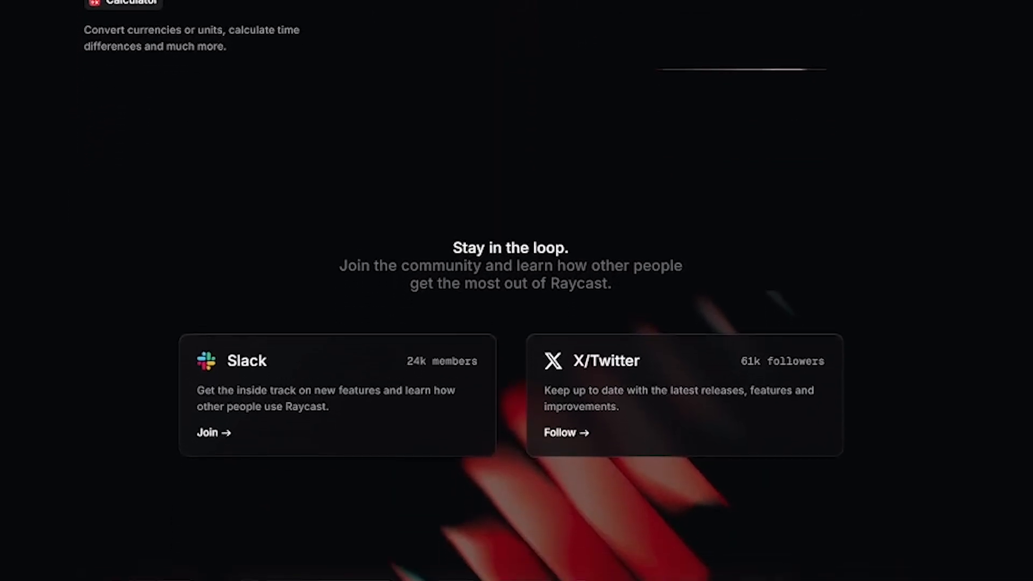
{"action": "scroll", "scroll_direction": "down", "scroll_amount": 3}
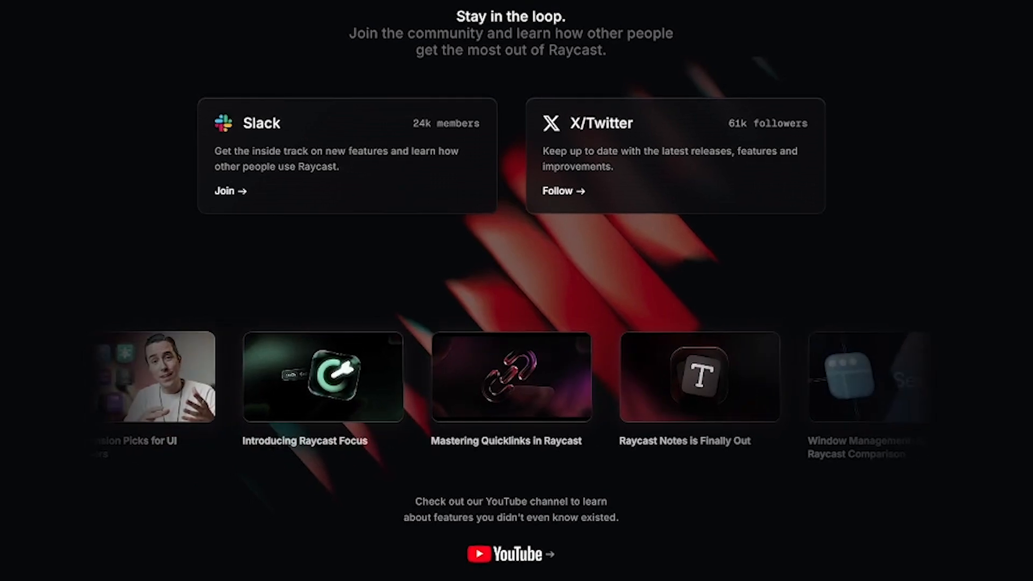
{"action": "scroll", "scroll_direction": "down", "scroll_amount": 3}
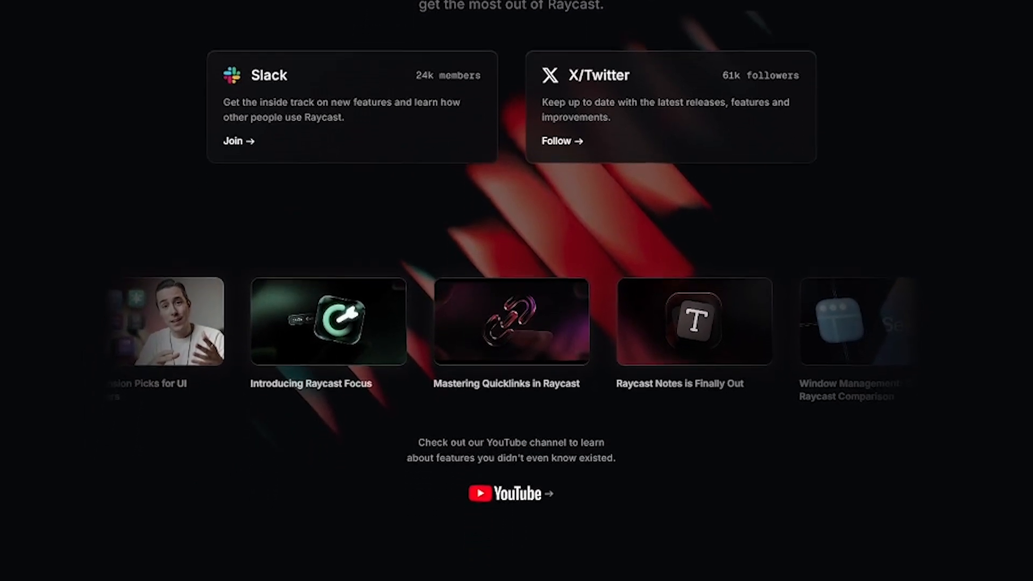
{"action": "scroll", "scroll_direction": "down", "scroll_amount": 3}
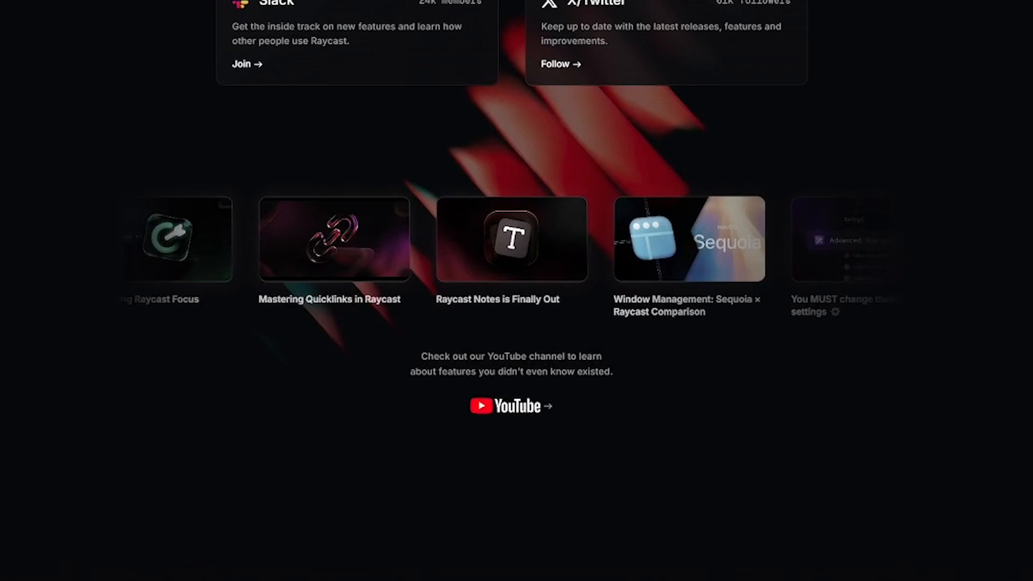
{"action": "scroll", "scroll_direction": "down", "scroll_amount": 3}
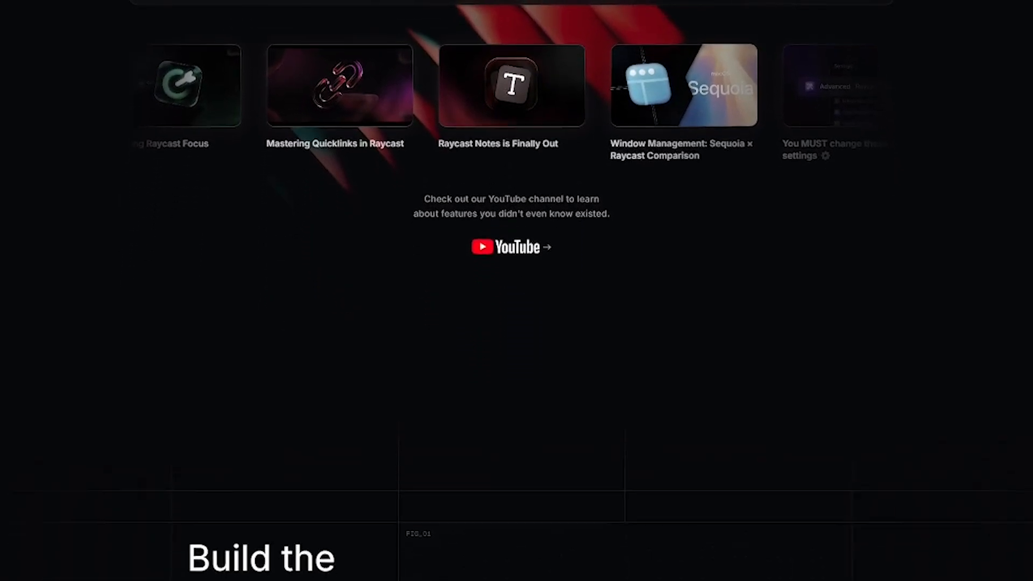
{"action": "scroll", "scroll_direction": "down", "scroll_amount": 3}
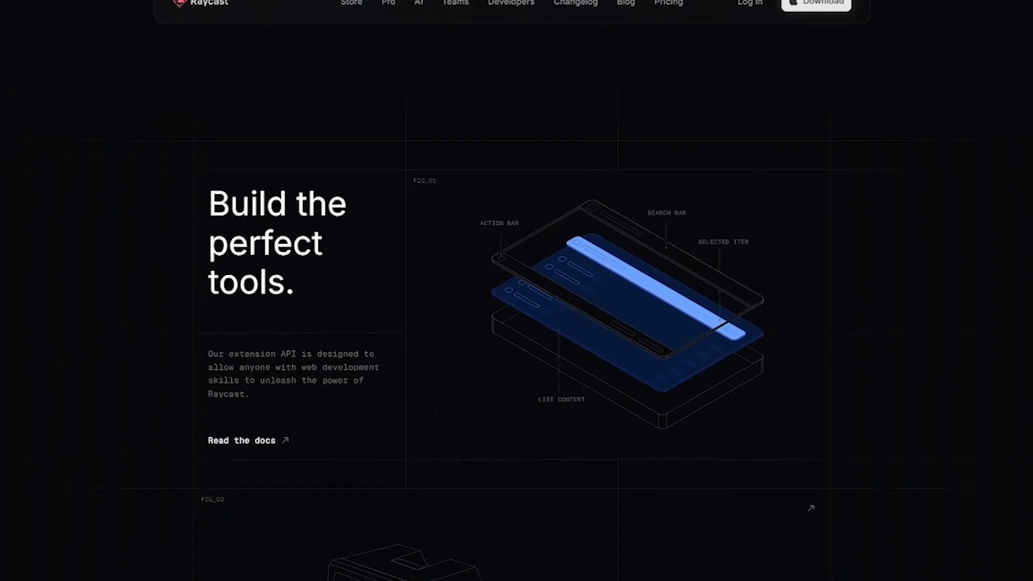
{"action": "scroll", "scroll_direction": "down", "scroll_amount": 3}
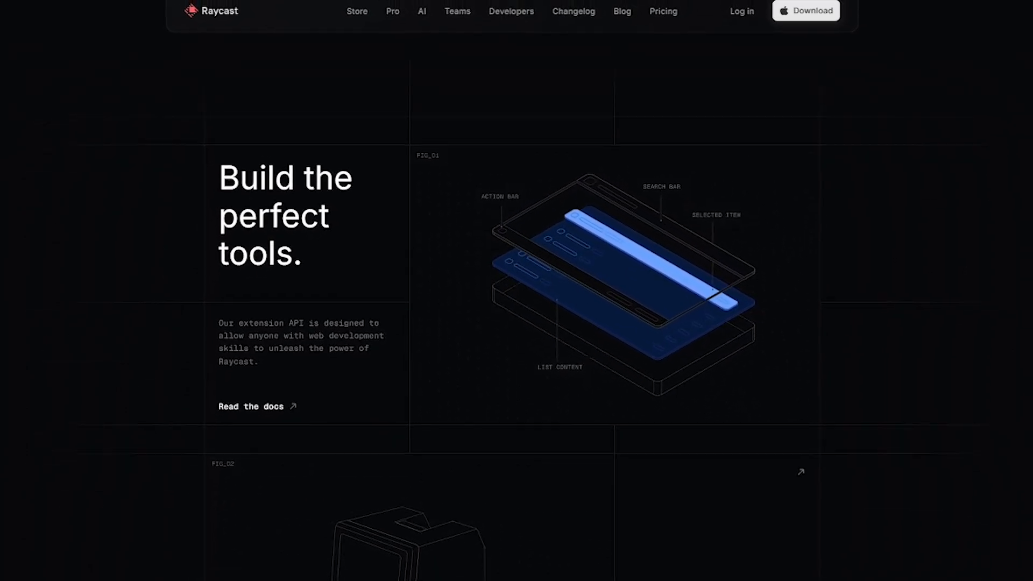
{"action": "scroll", "scroll_direction": "down", "scroll_amount": 3}
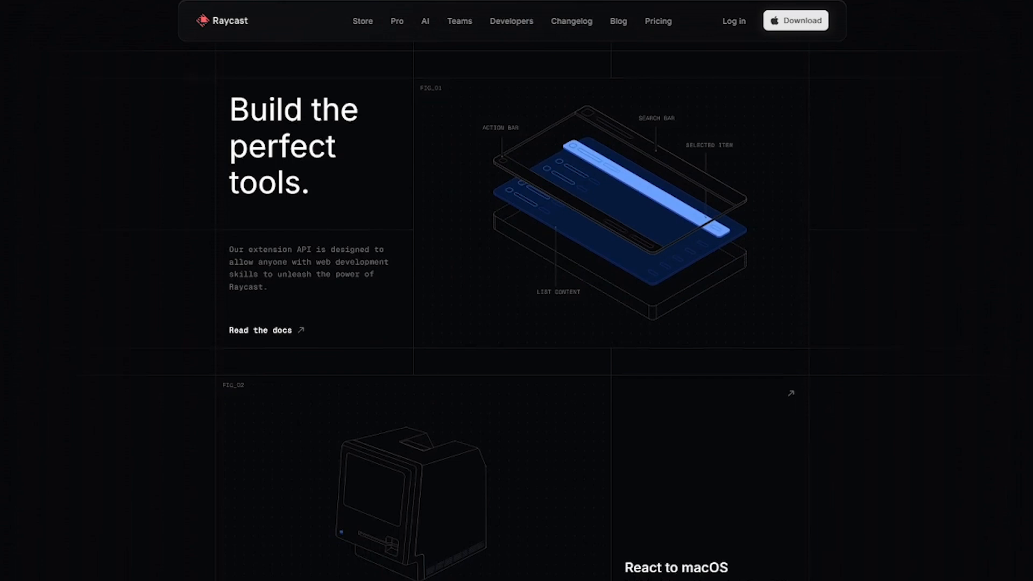
{"action": "scroll", "scroll_direction": "down", "scroll_amount": 3}
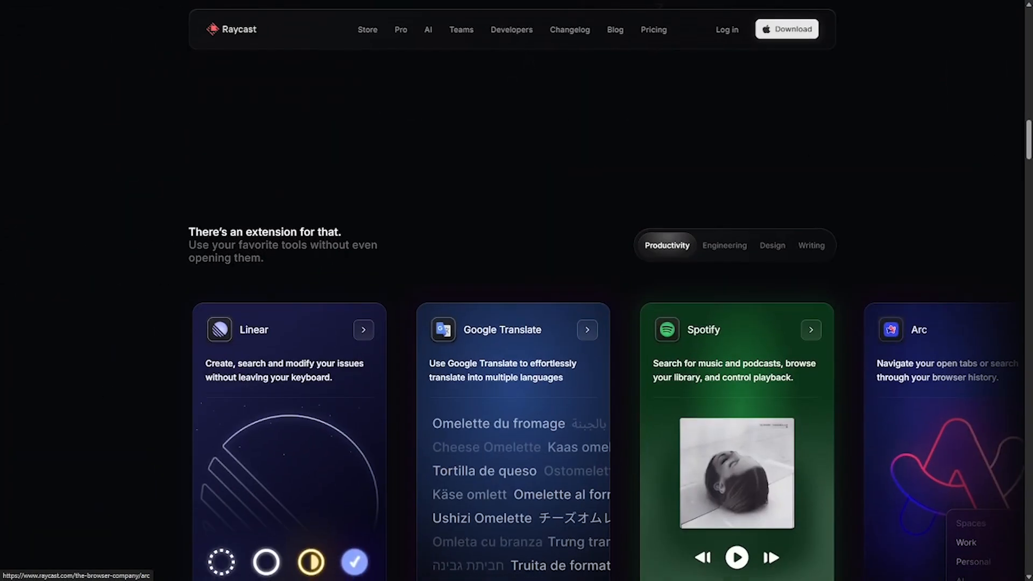
{"action": "scroll", "scroll_direction": "down", "scroll_amount": 3}
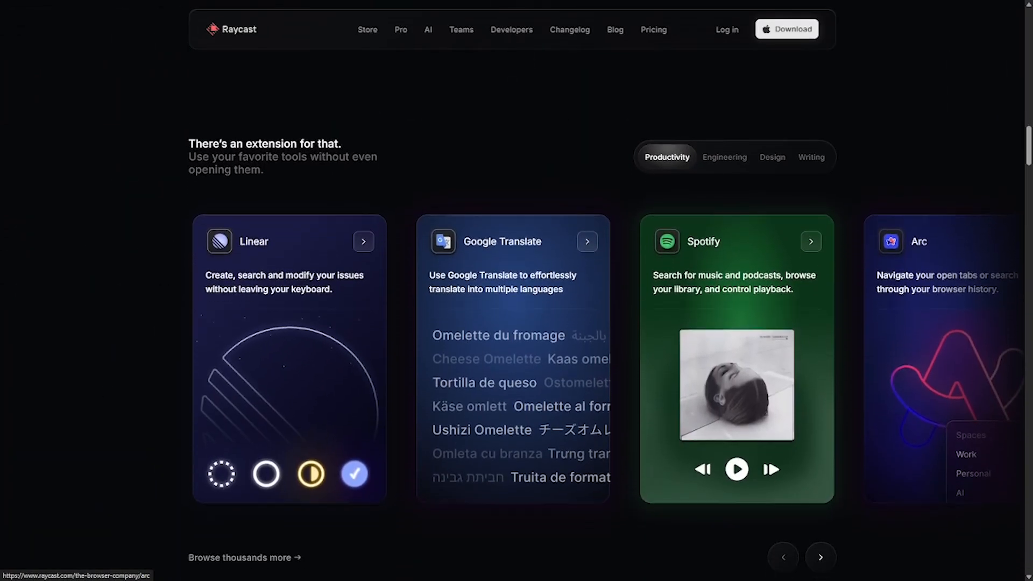
{"action": "scroll", "scroll_direction": "down", "scroll_amount": 3}
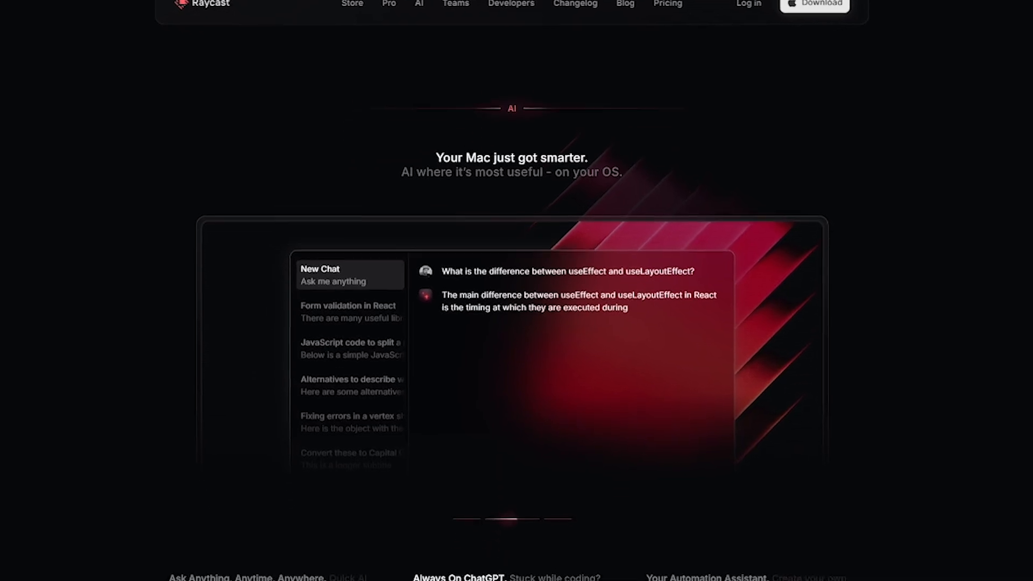
{"action": "scroll", "scroll_direction": "down", "scroll_amount": 3}
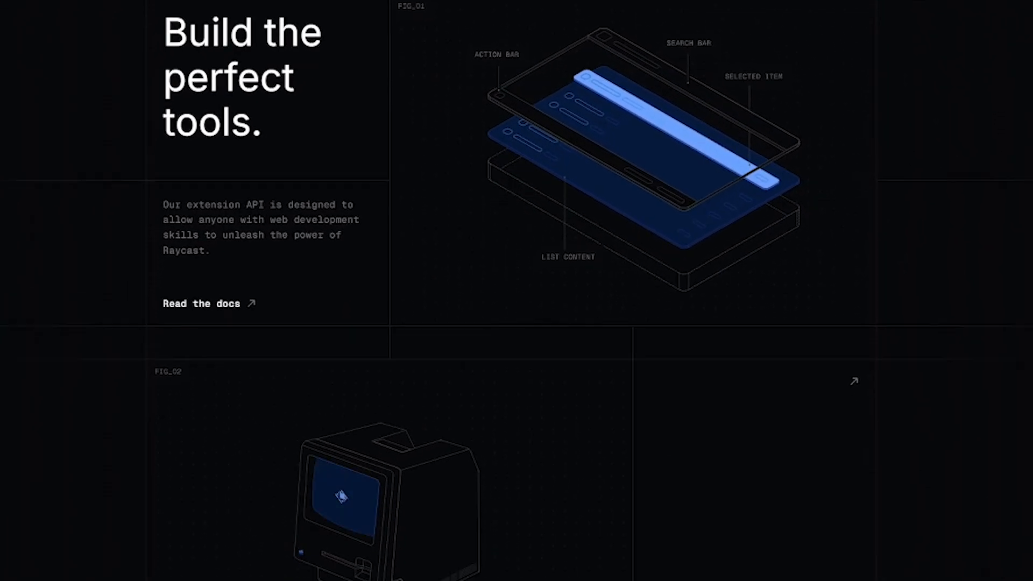
{"action": "scroll", "scroll_direction": "down", "scroll_amount": 3}
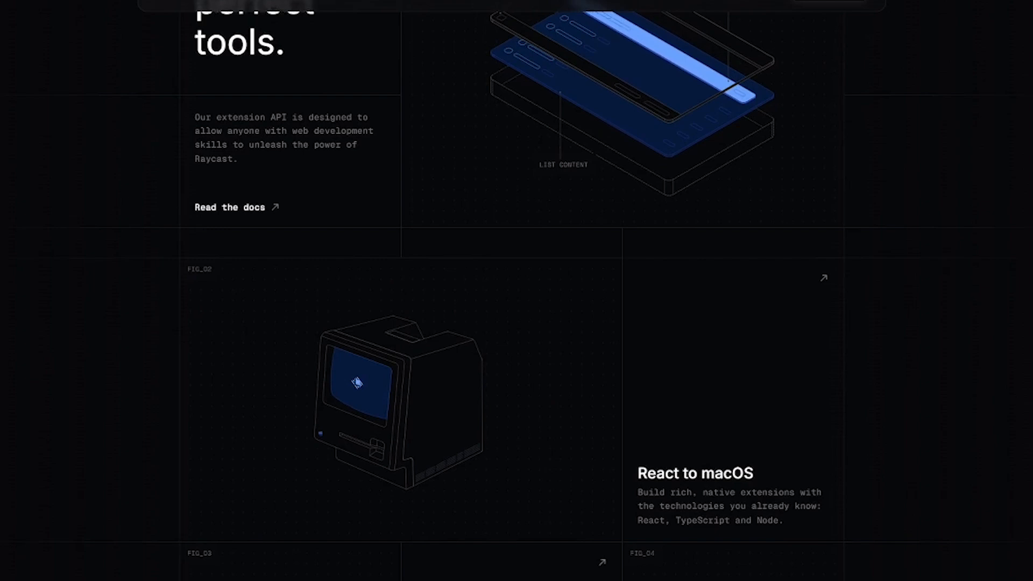
{"action": "scroll", "scroll_direction": "down", "scroll_amount": 3}
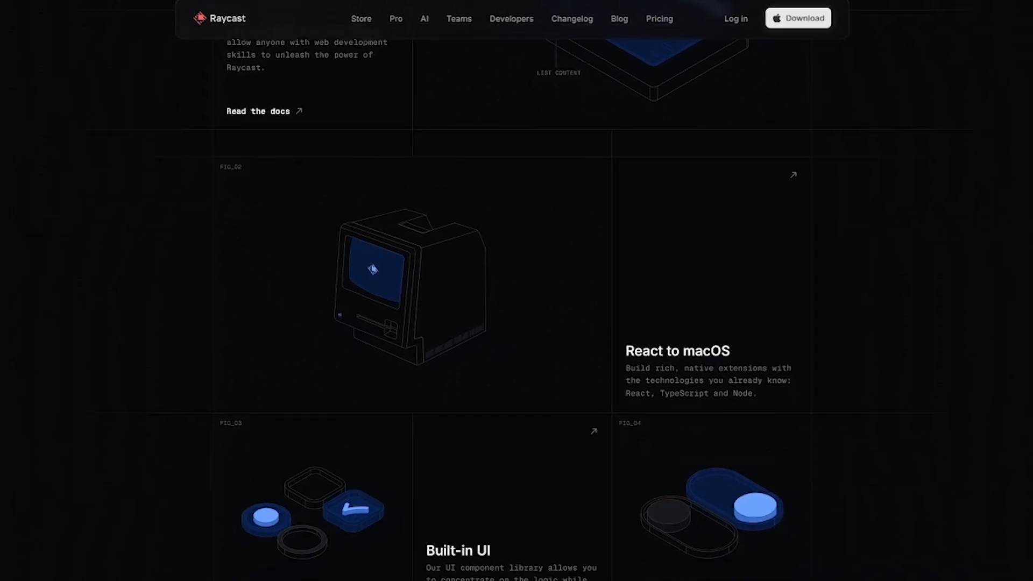